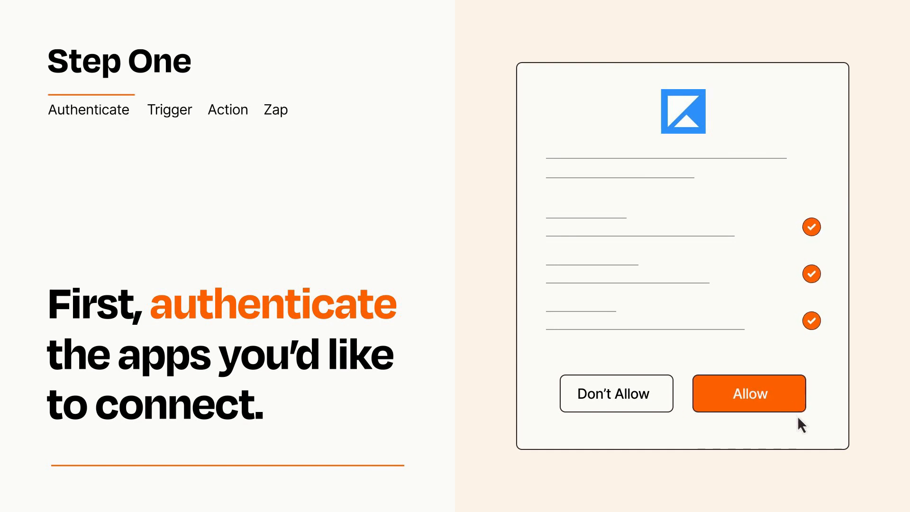
# Allow the app authorization in the connection dialog
pyautogui.click(748, 392)
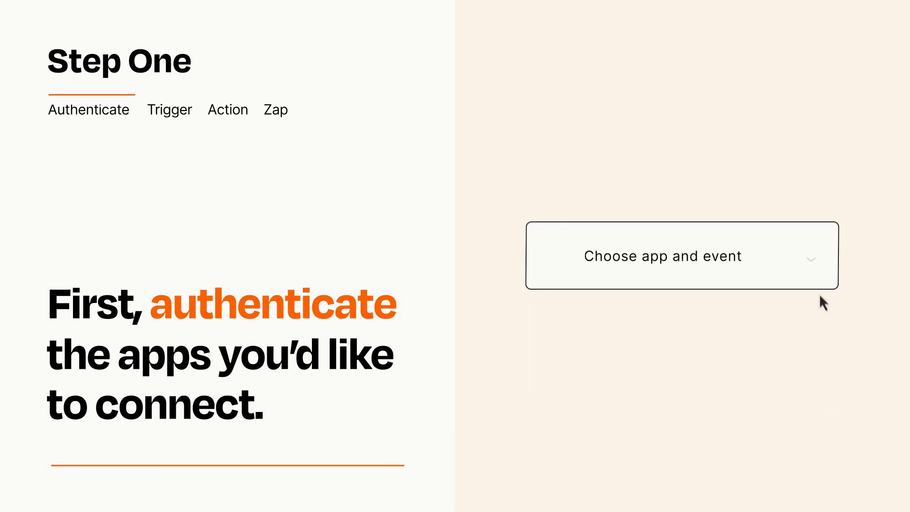
# Open the trigger's app-and-event list to pick Catch Hook
pyautogui.click(681, 256)
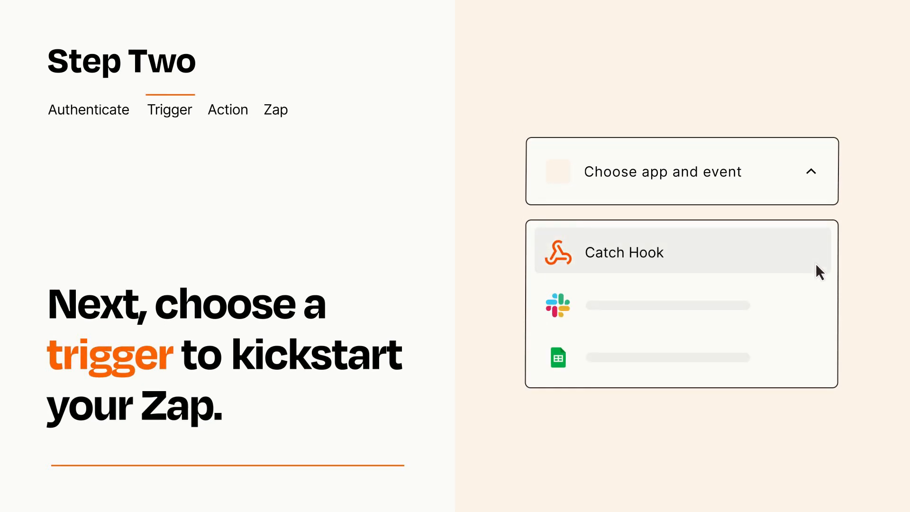
pyautogui.moveTo(818, 302)
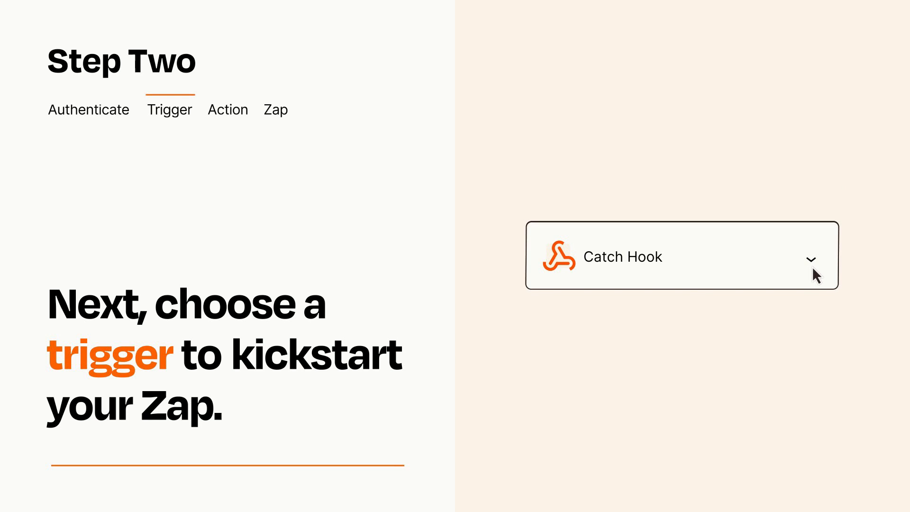
pyautogui.moveTo(824, 273)
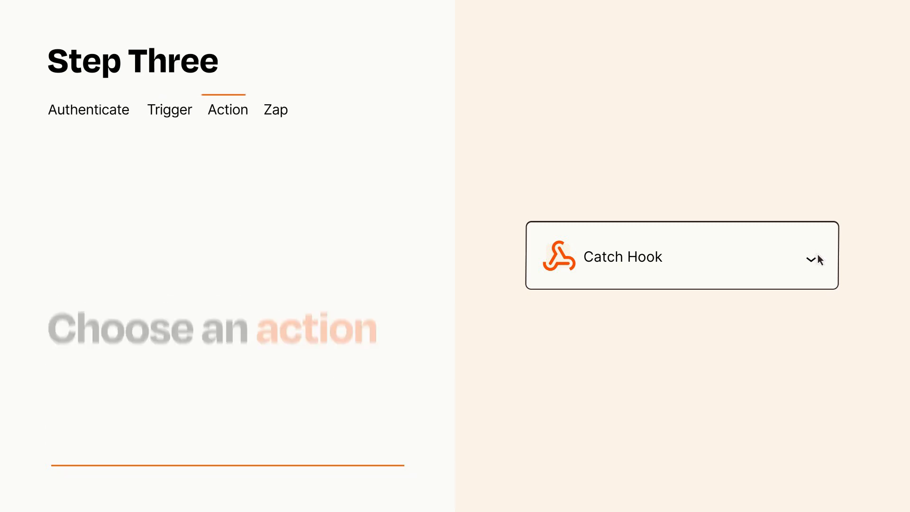
# Choose Create Form Submission from the action's app-and-event list
pyautogui.click(682, 256)
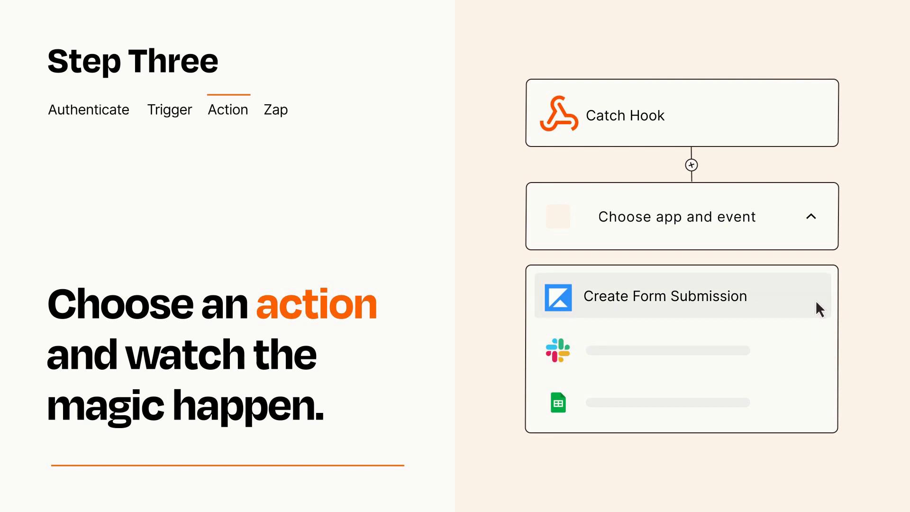
pyautogui.click(665, 296)
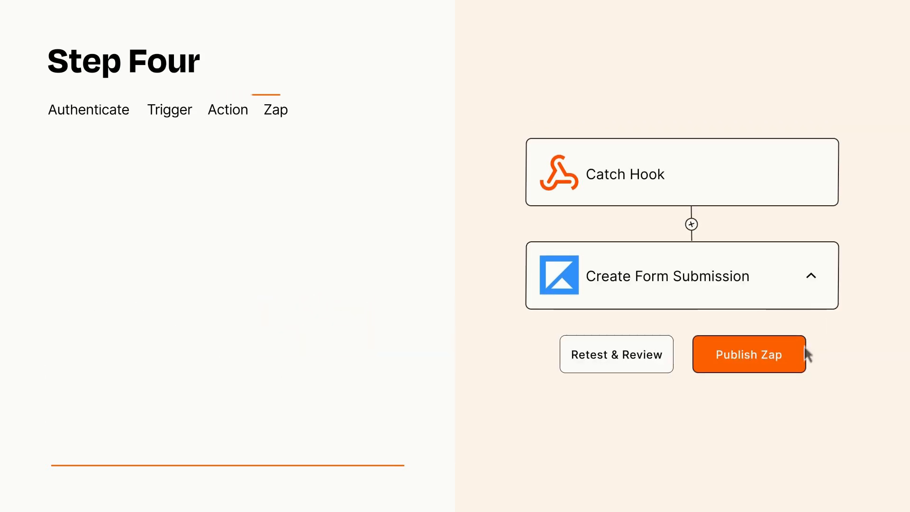
# Publish the Catch Hook to Create Form Submission Zap
pyautogui.click(747, 354)
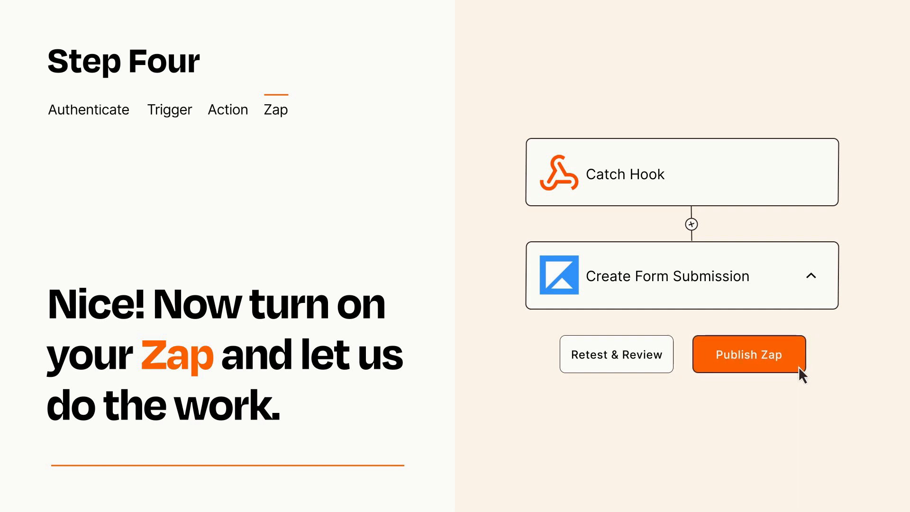
pyautogui.click(747, 354)
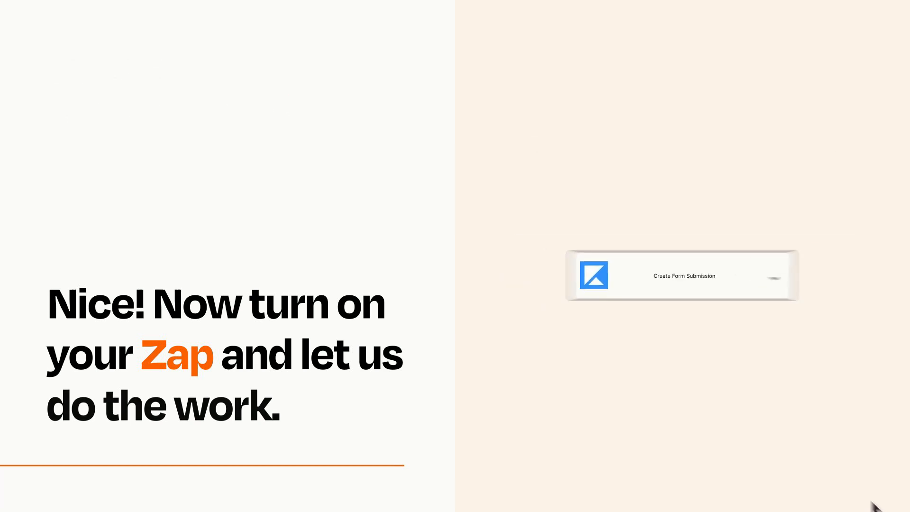